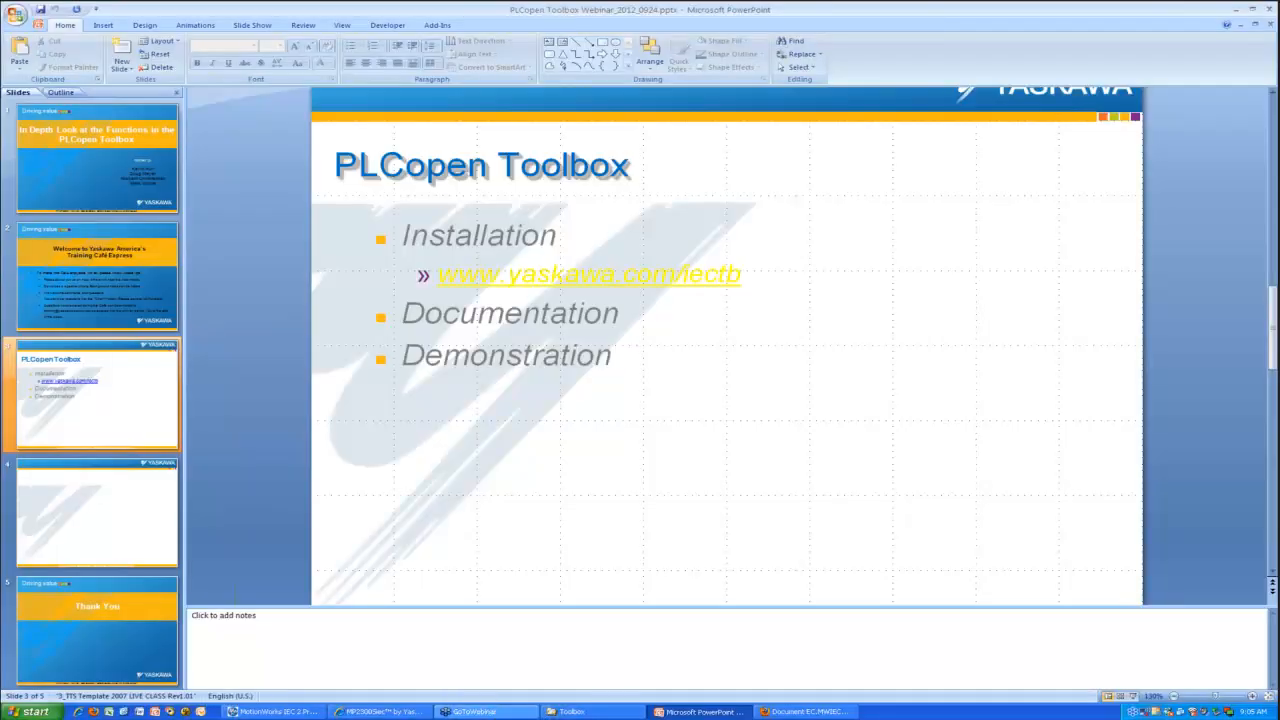
Step: Start installing the PLCopen Toolbox libraries, reaching the Math_Toolbox overwrite prompt
click(270, 712)
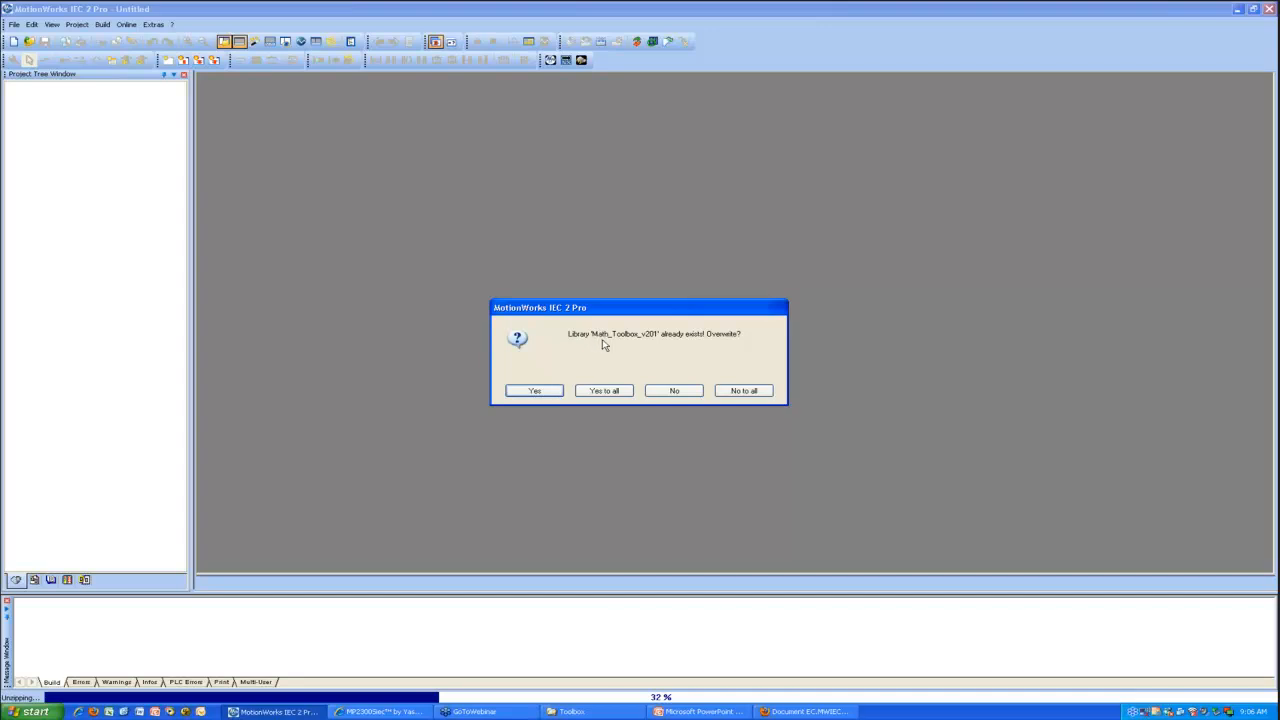